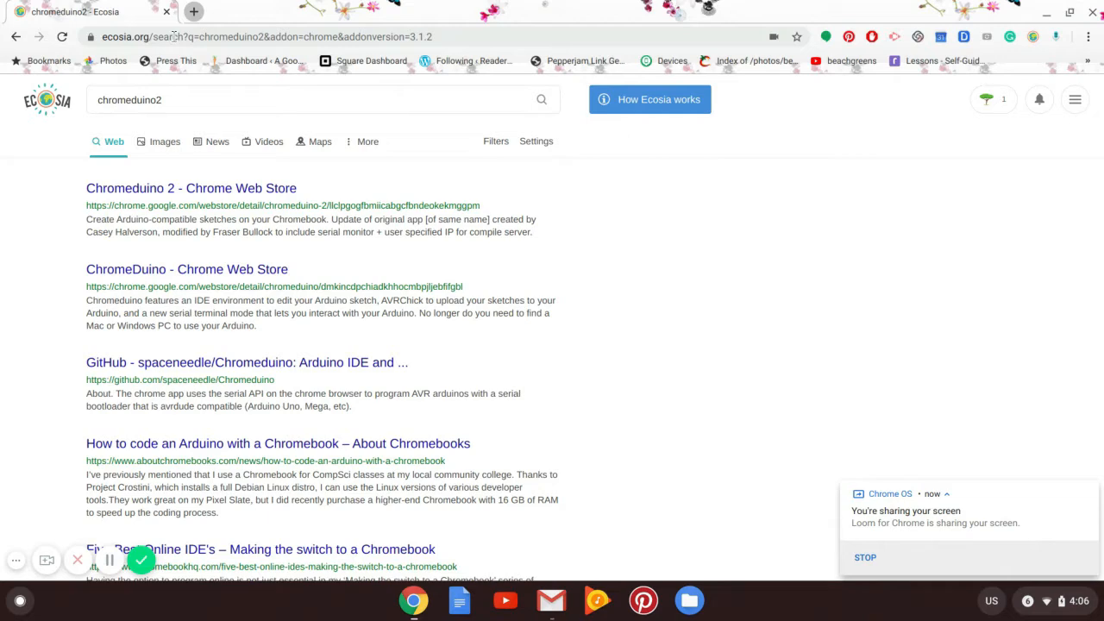
Open the Chromeduino 2 store page and start adding it to Chrome
{"action": "left_click", "coordinate": [259, 36]}
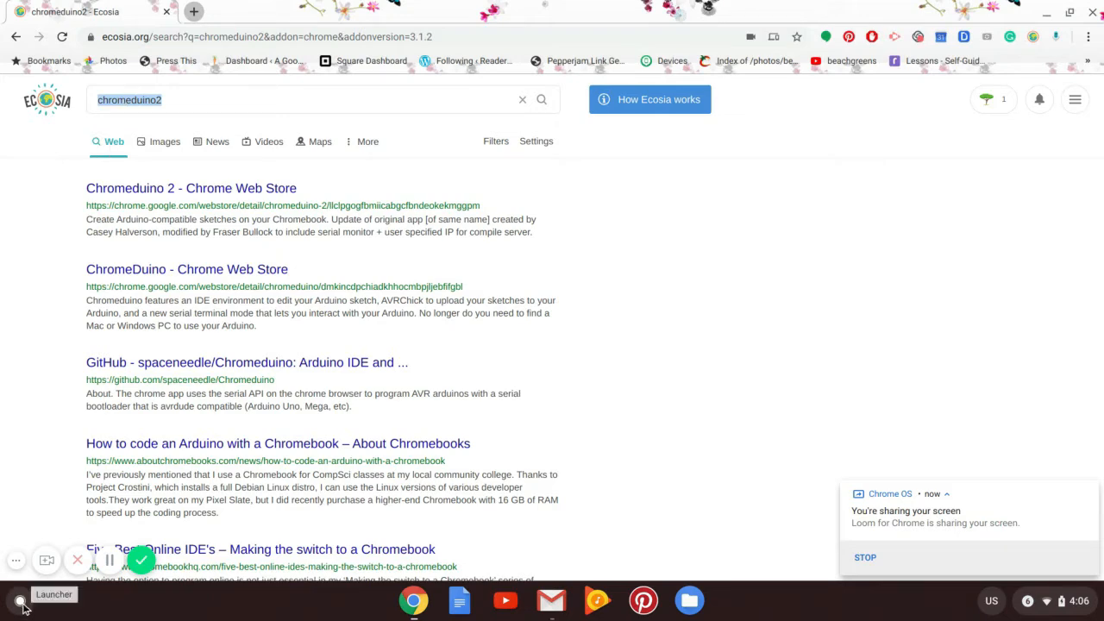
{"action": "left_click", "coordinate": [19, 601]}
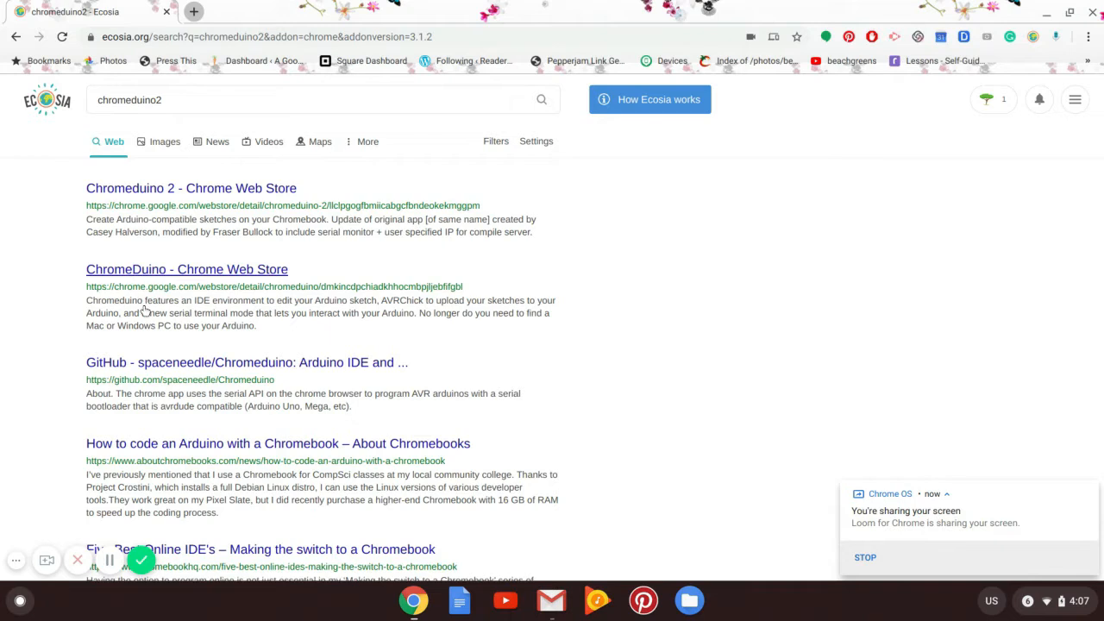
{"action": "mouse_move", "coordinate": [203, 192]}
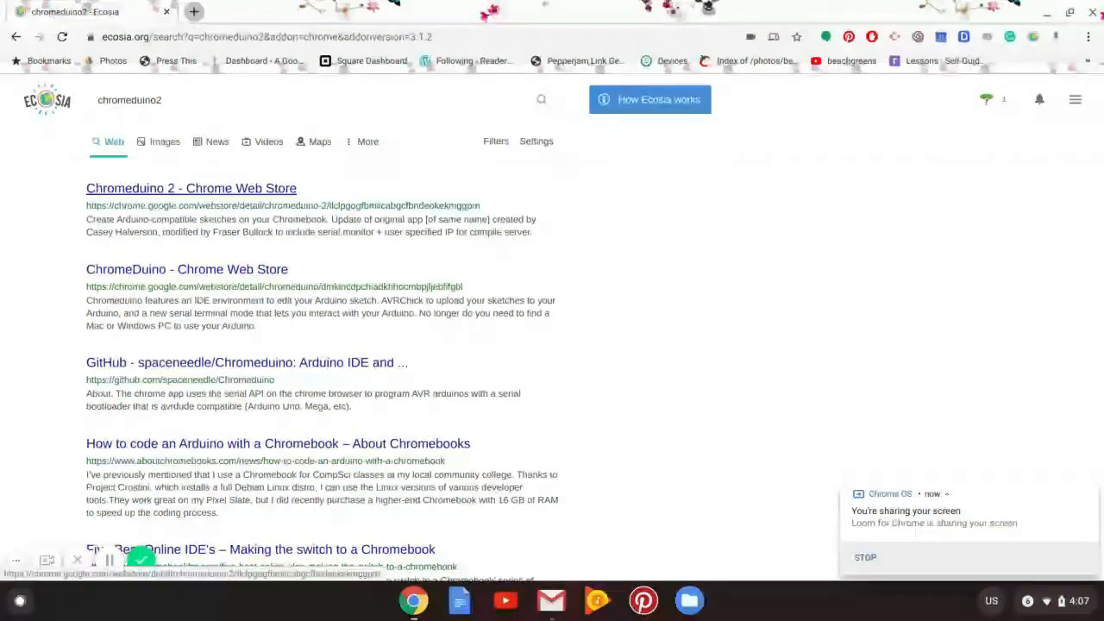
{"action": "left_click", "coordinate": [191, 188]}
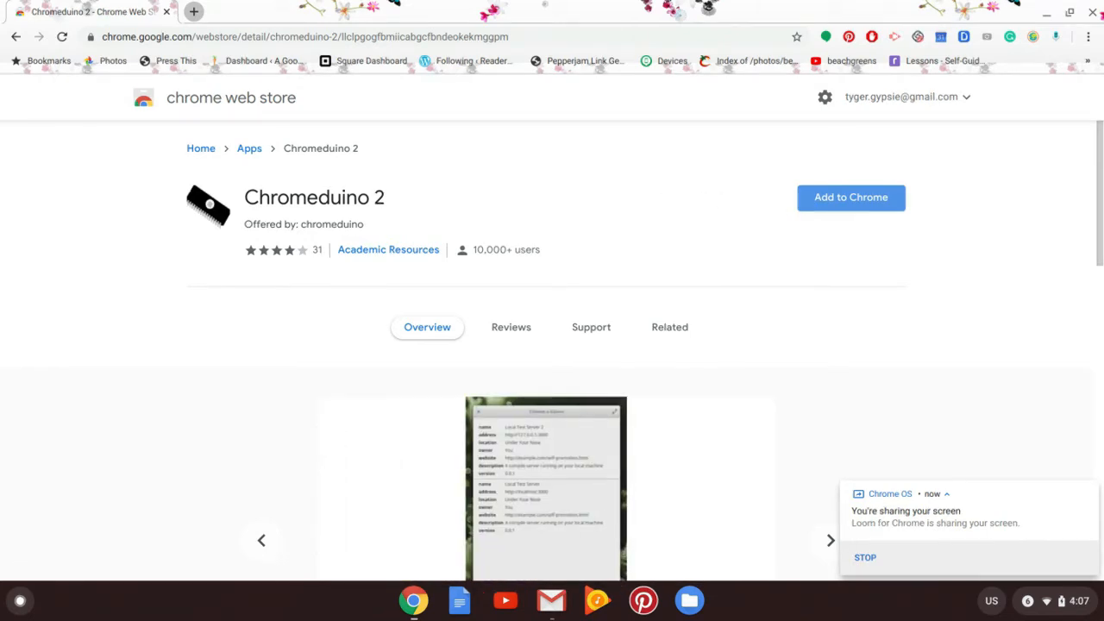
{"action": "left_click", "coordinate": [850, 197]}
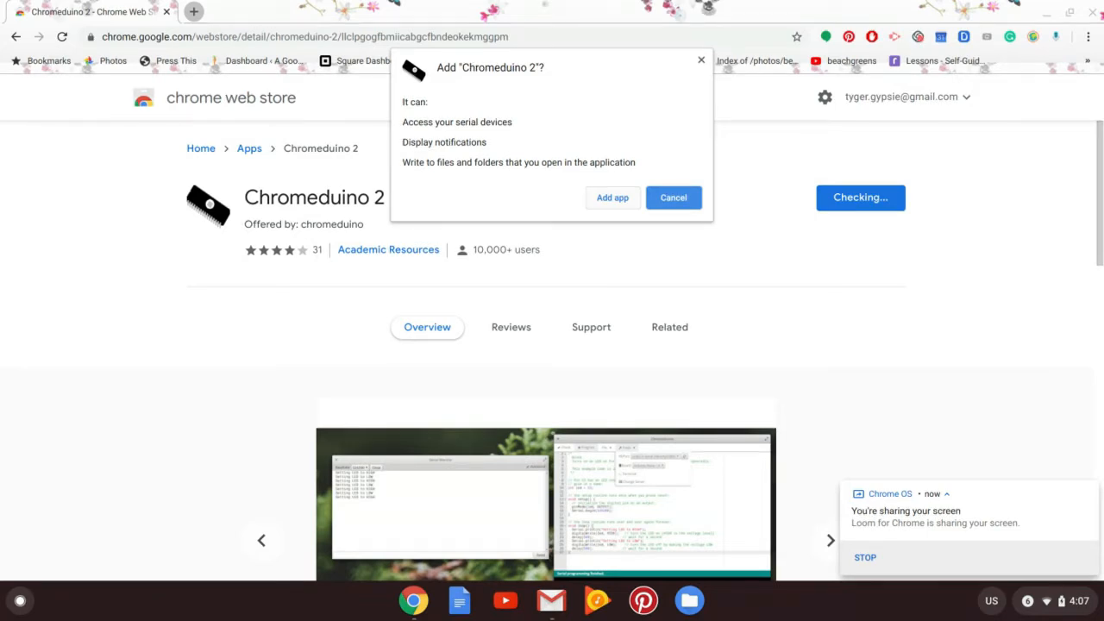
Confirm Add app for Chromeduino 2, then view its Related apps
{"action": "left_click", "coordinate": [611, 197]}
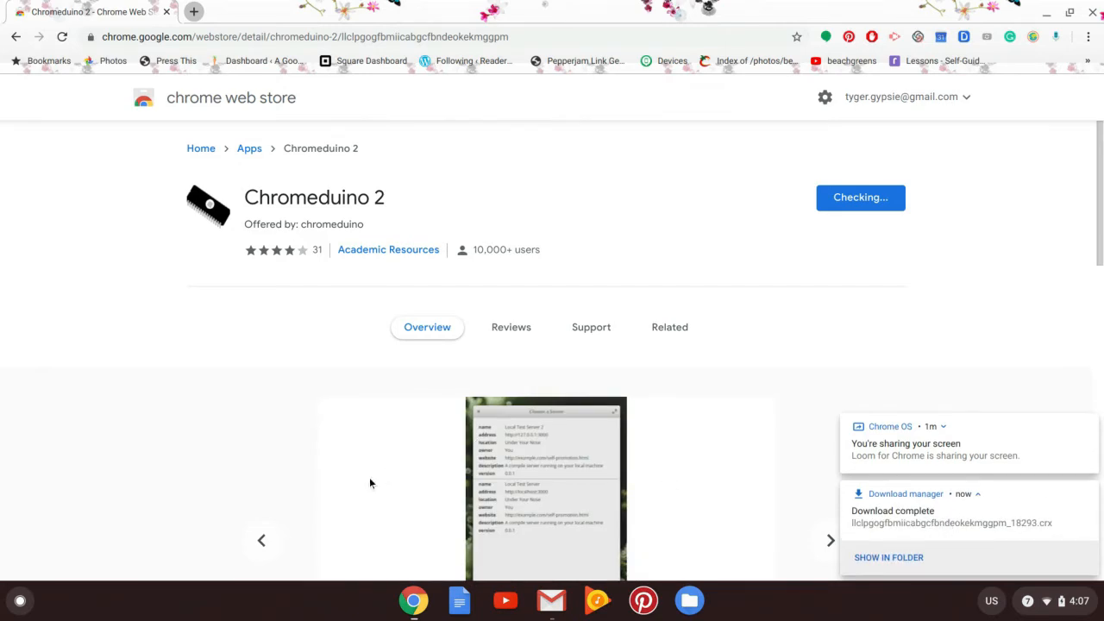
{"action": "left_click", "coordinate": [669, 327]}
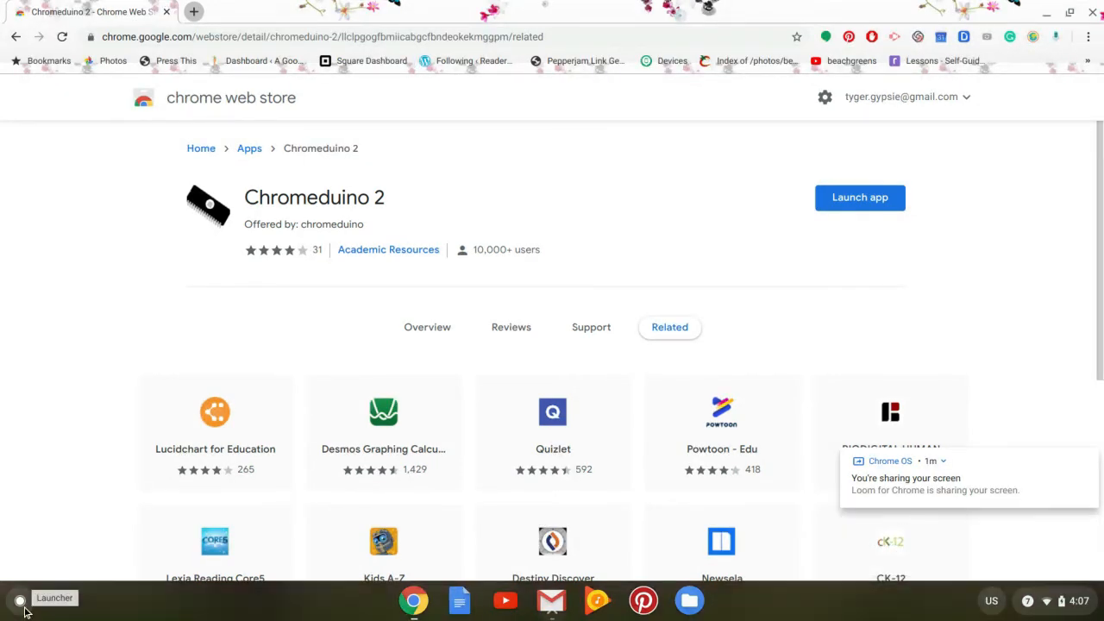
Expand the Launcher to all apps and right-click Chromeduino 2 for its options menu
{"action": "left_click", "coordinate": [19, 598]}
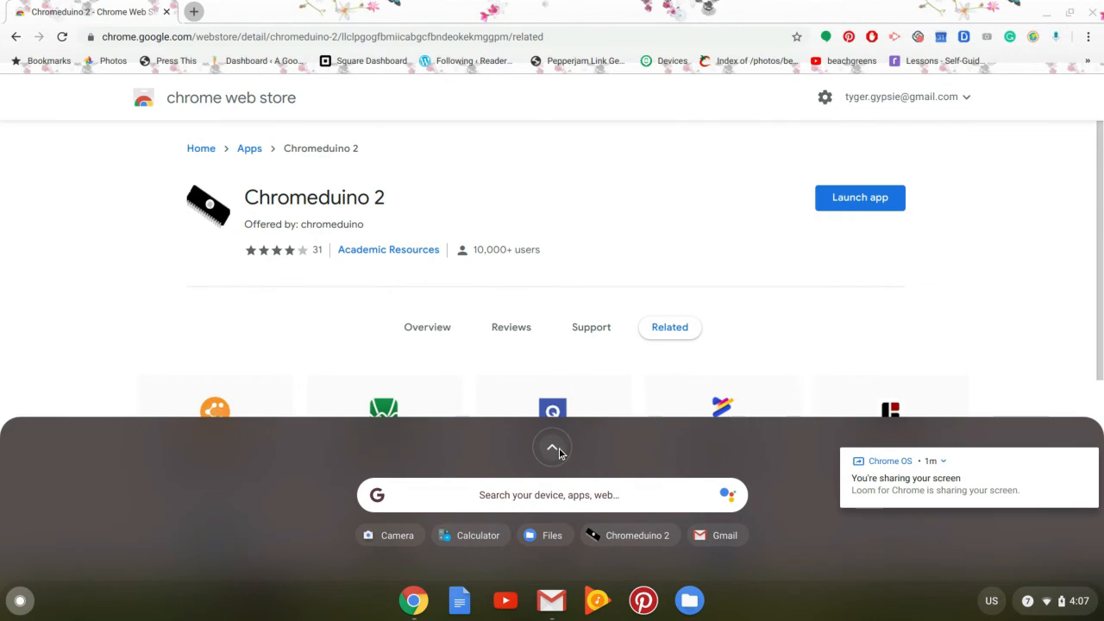
{"action": "left_click", "coordinate": [552, 447]}
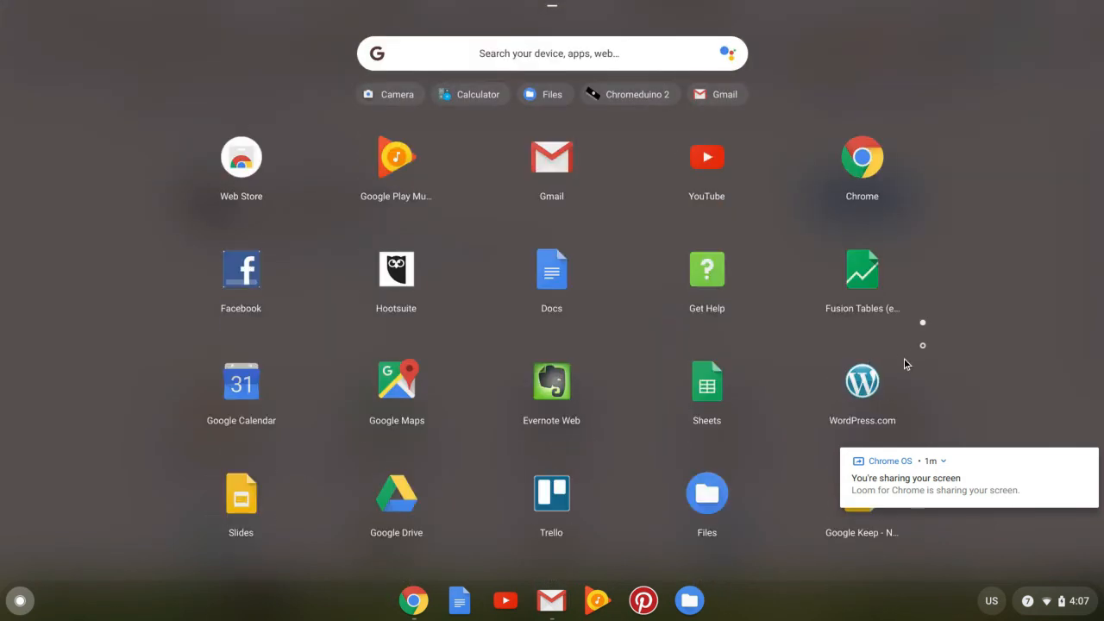
{"action": "mouse_move", "coordinate": [928, 356]}
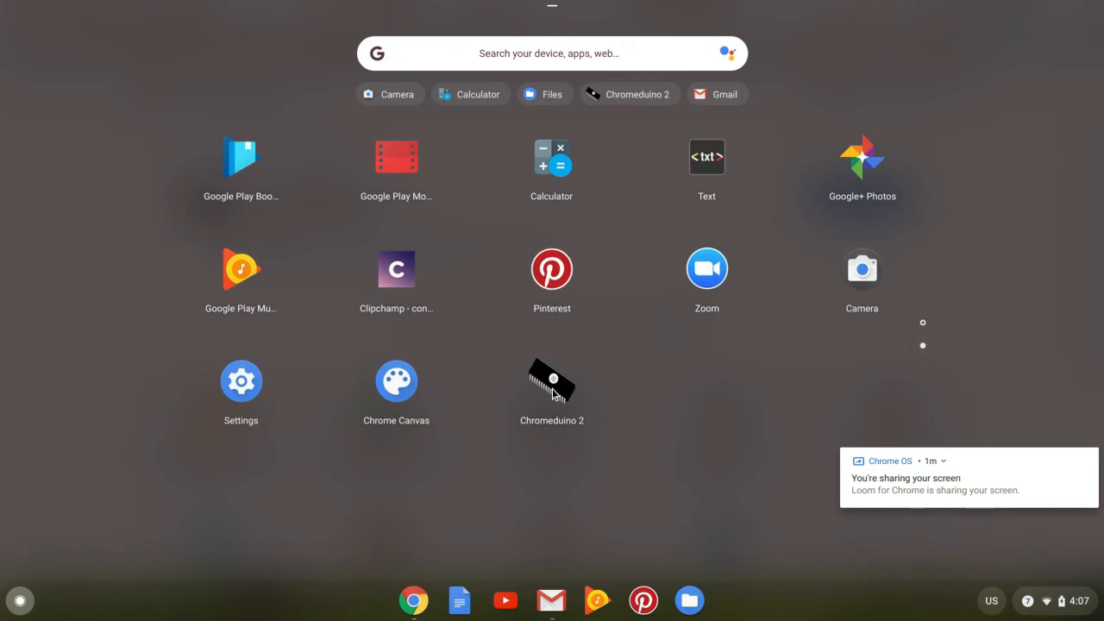
{"action": "mouse_move", "coordinate": [552, 394]}
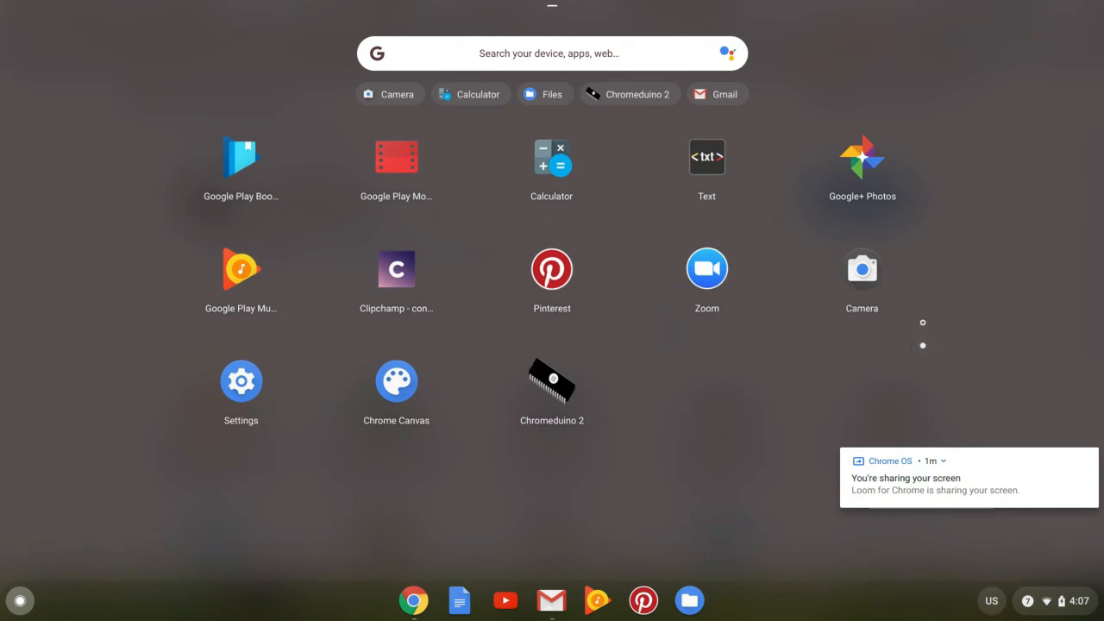
{"action": "right_click", "coordinate": [552, 379]}
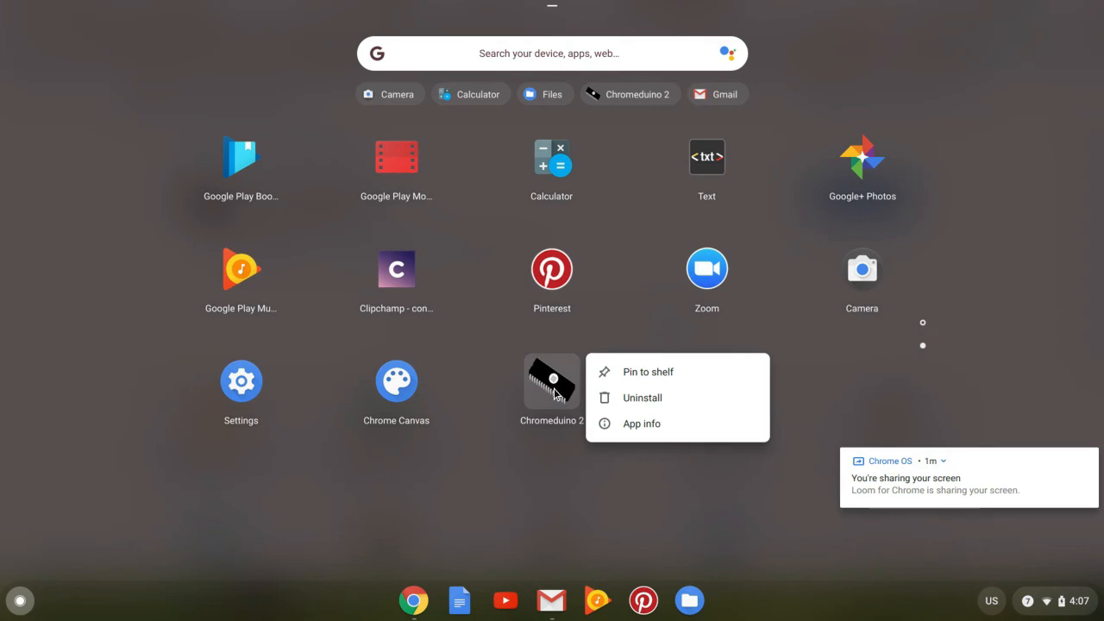